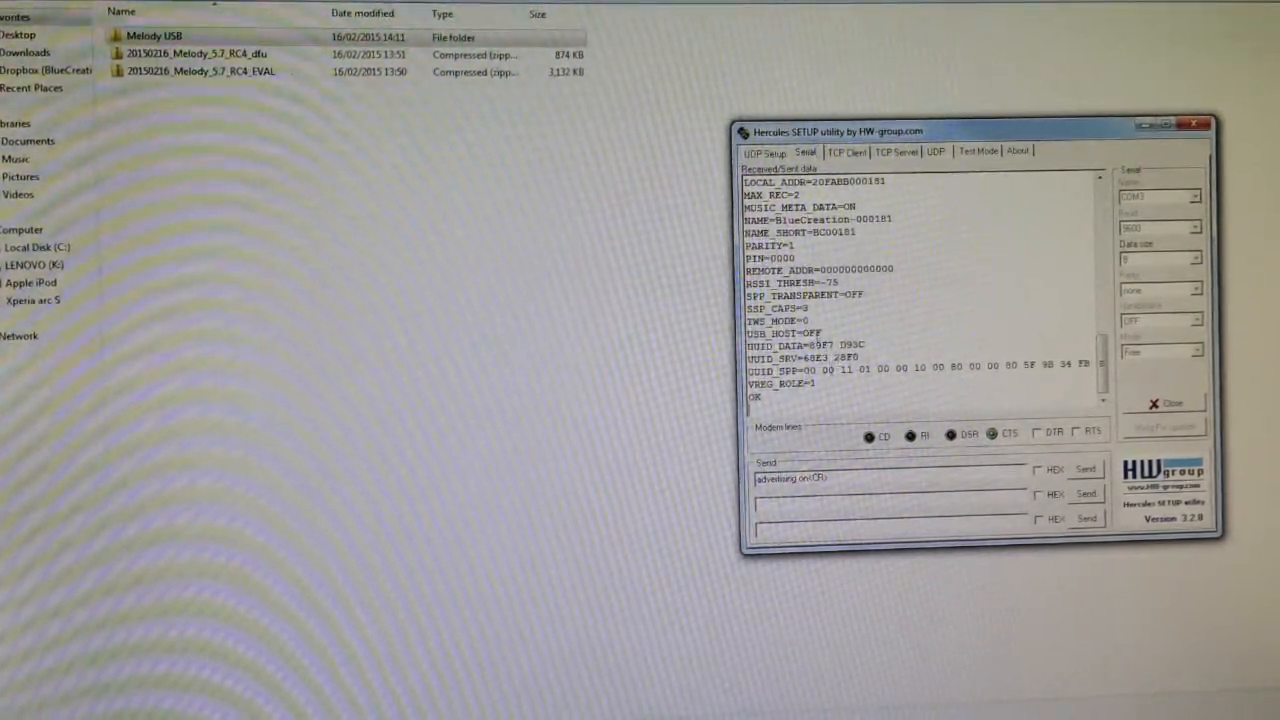
Send 'set usb_host=ON', 'write' and 'reset' to enable USB host mode and restart the module.
{"action": "double_click", "coordinate": [785, 333]}
{"action": "type", "text": "set usb_host"}
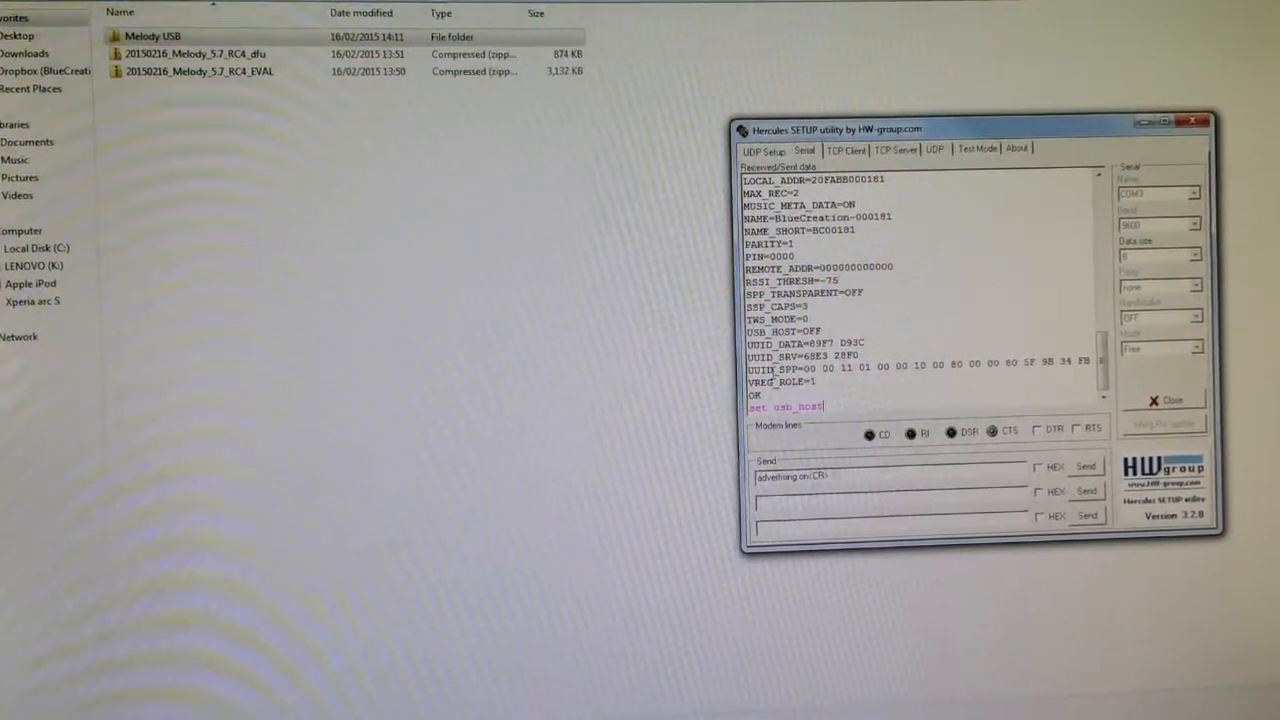
{"action": "type", "text": "=ON"}
{"action": "type", "text": "reset"}
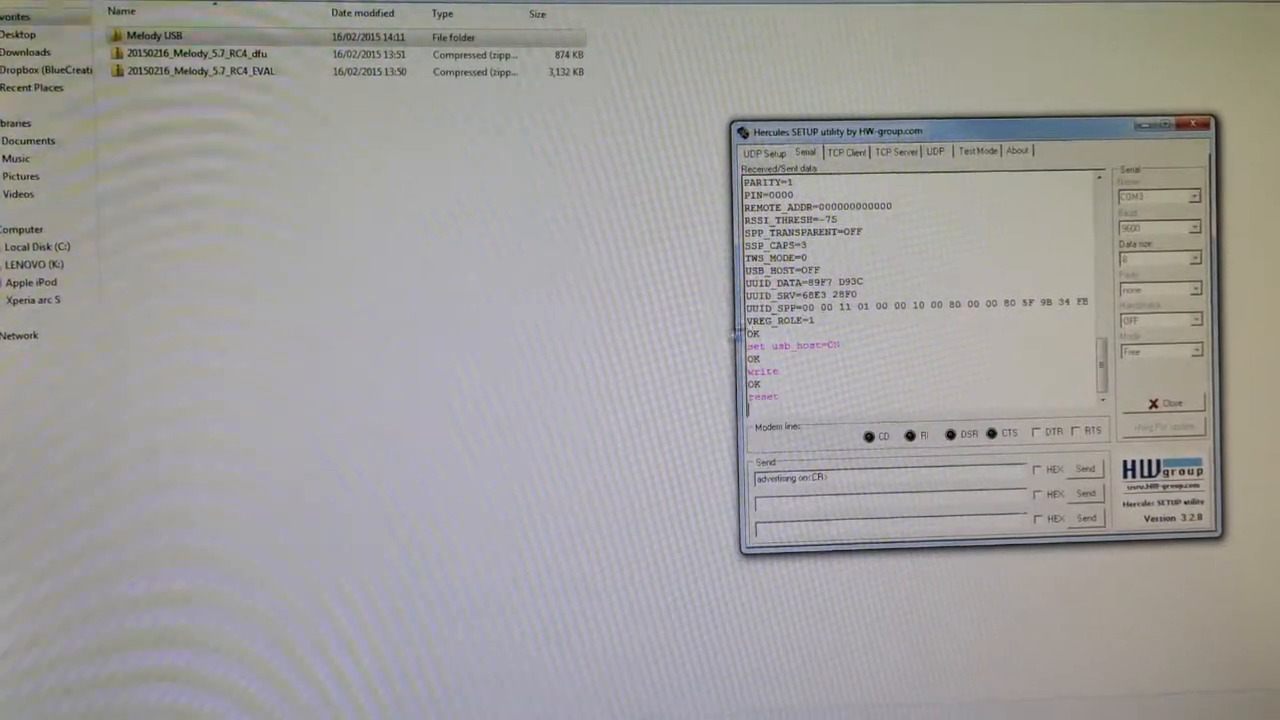
{"action": "left_click", "coordinate": [155, 36]}
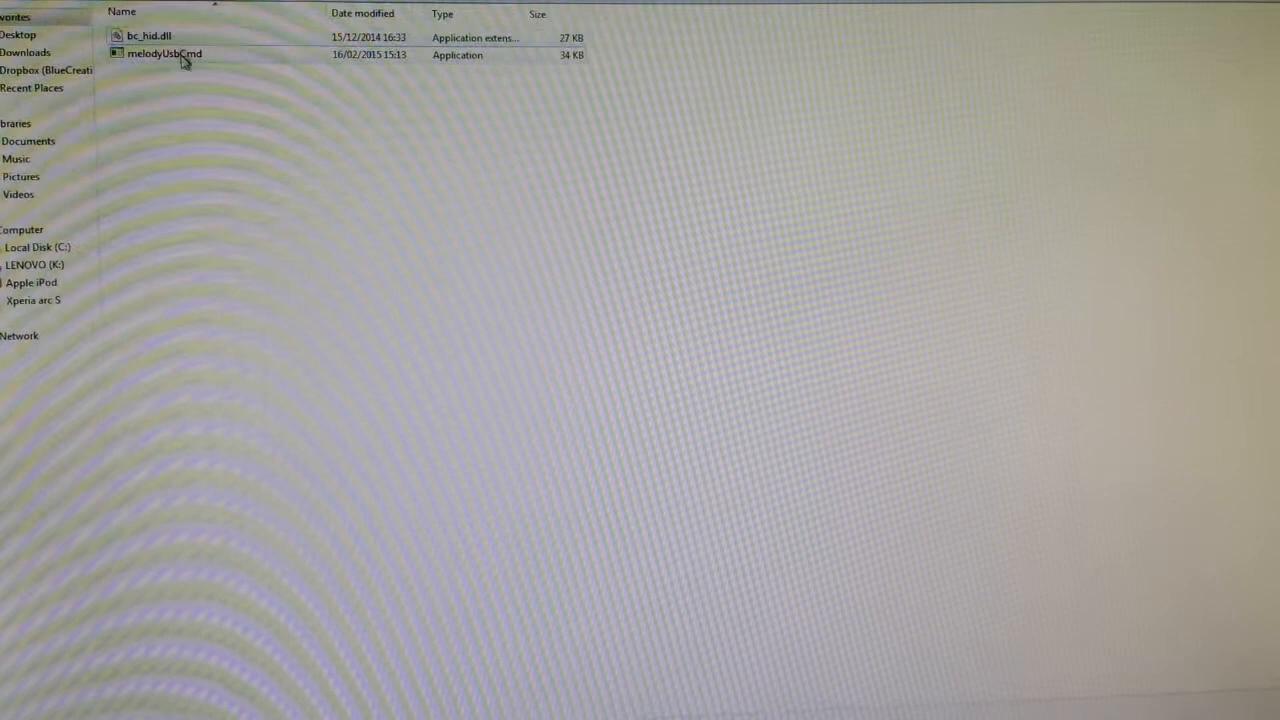
Launch melodyUsbCmd from the Melody USB folder.
{"action": "left_click", "coordinate": [165, 54]}
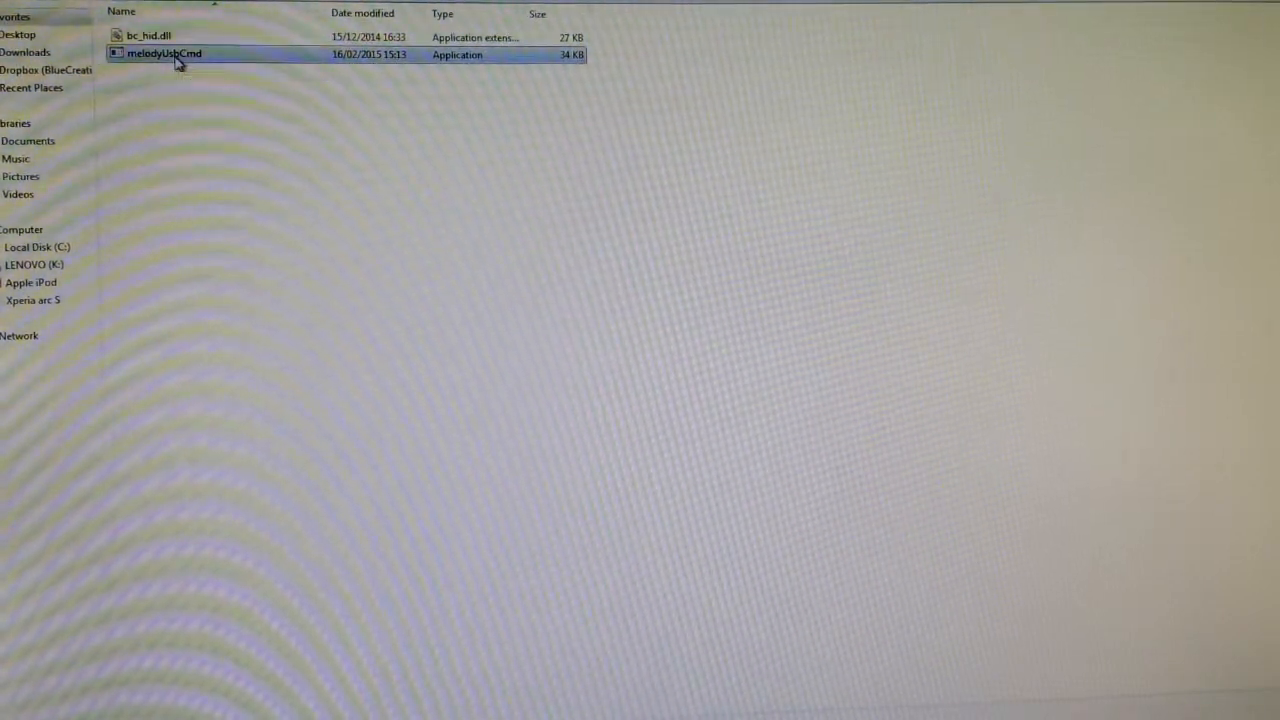
{"action": "double_click", "coordinate": [164, 53]}
{"action": "type", "text": "c"}
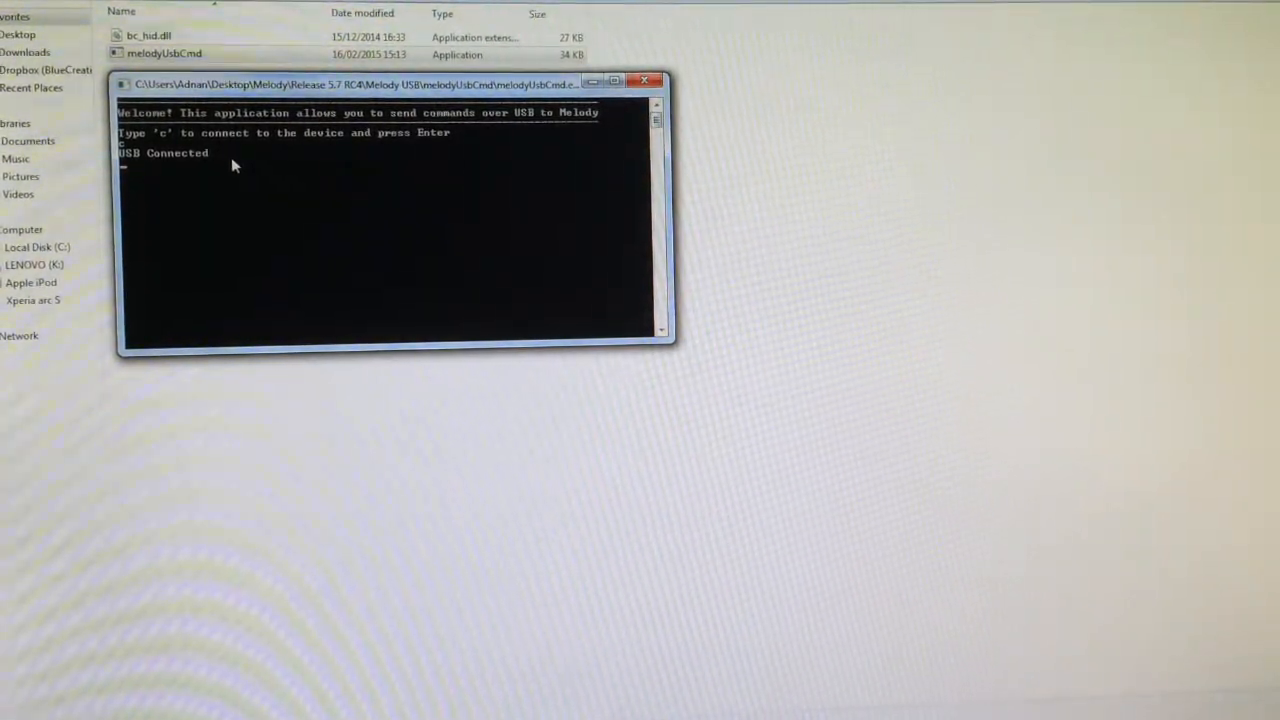
Query 'status', getting STATE CONNECTABLE DISCOVERABLE IDLE, and begin a 'config' command.
{"action": "type", "text": "status"}
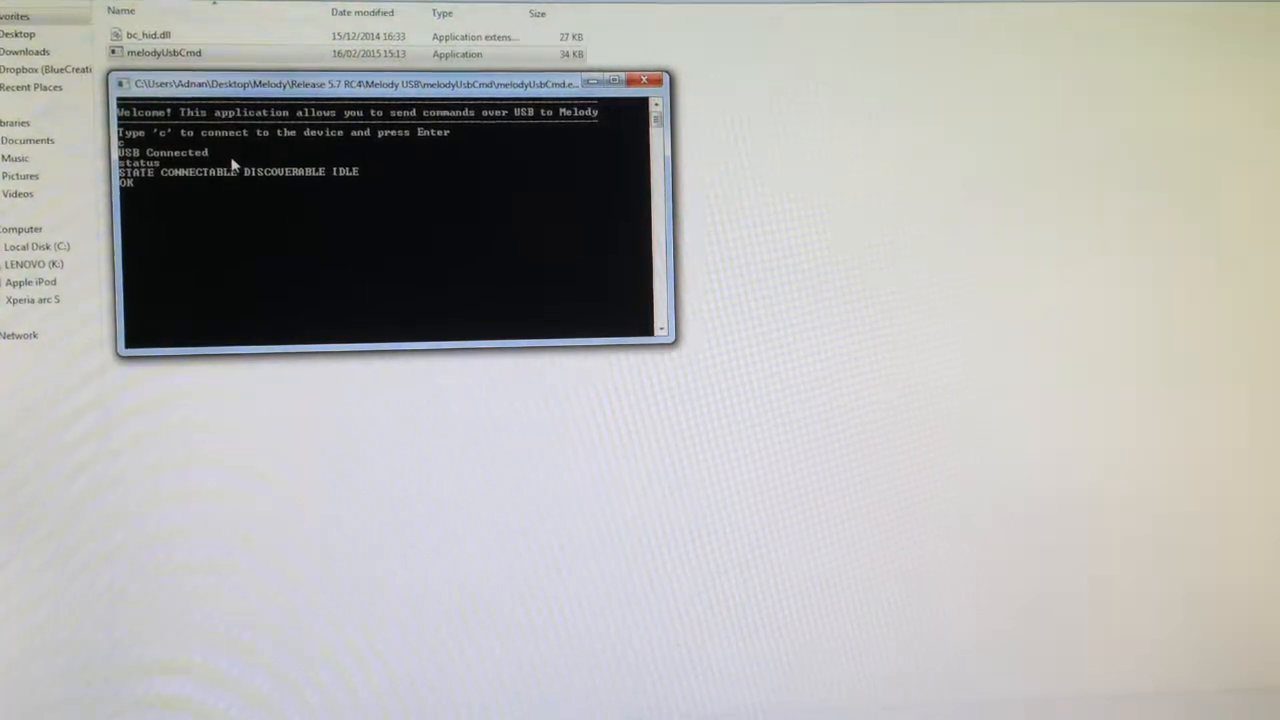
{"action": "type", "text": "config"}
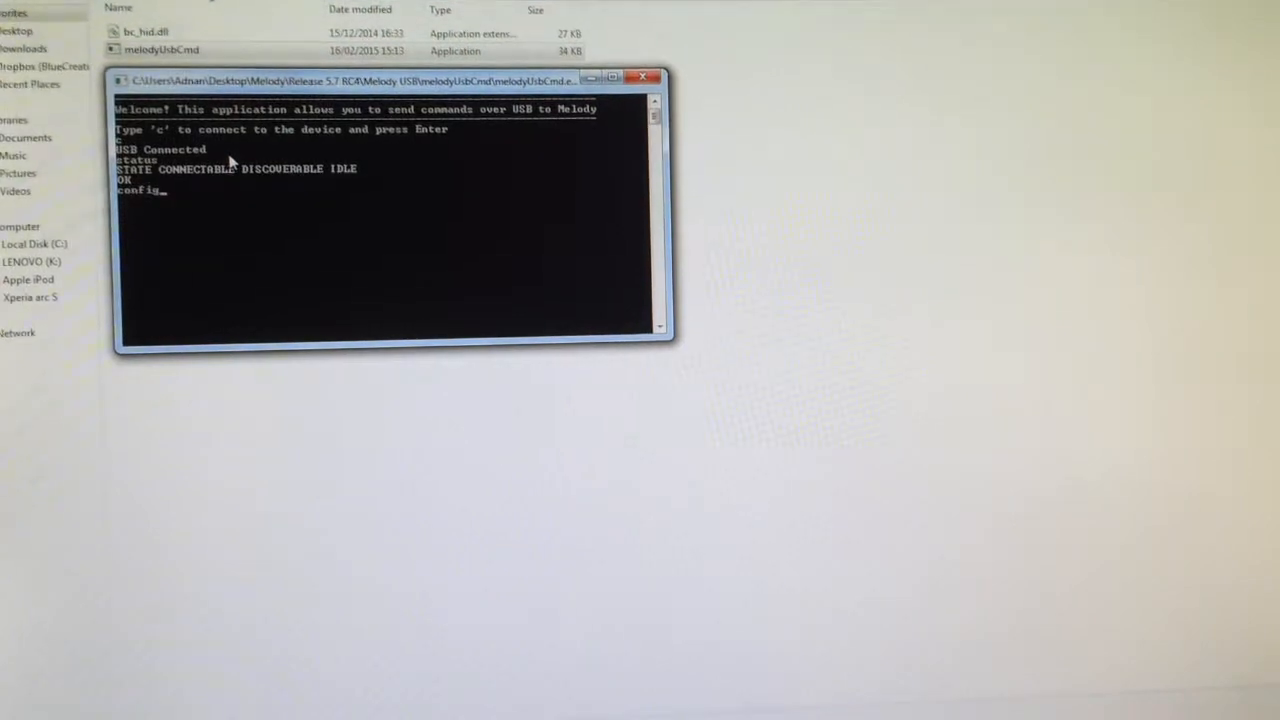
Run 'config' to list settings showing USB_HOST=ON, then begin 'set USB_H' at the prompt.
{"action": "key", "text": "enter"}
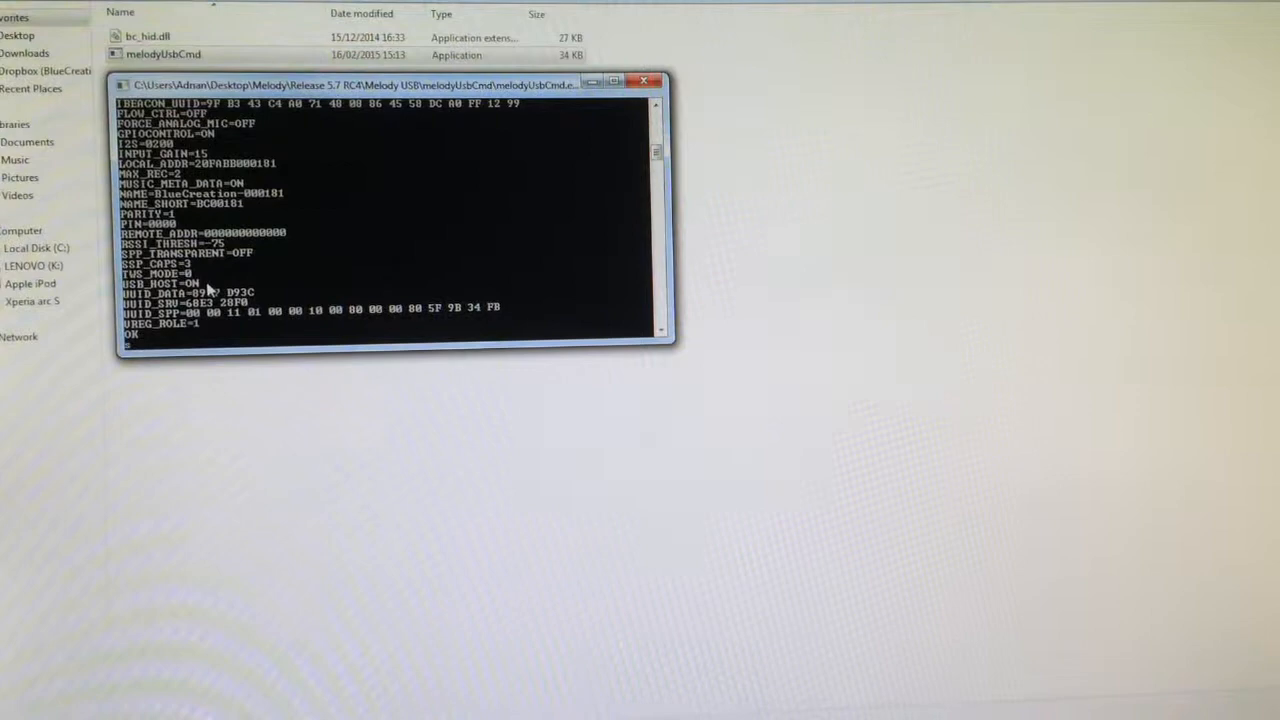
{"action": "type", "text": "set U"}
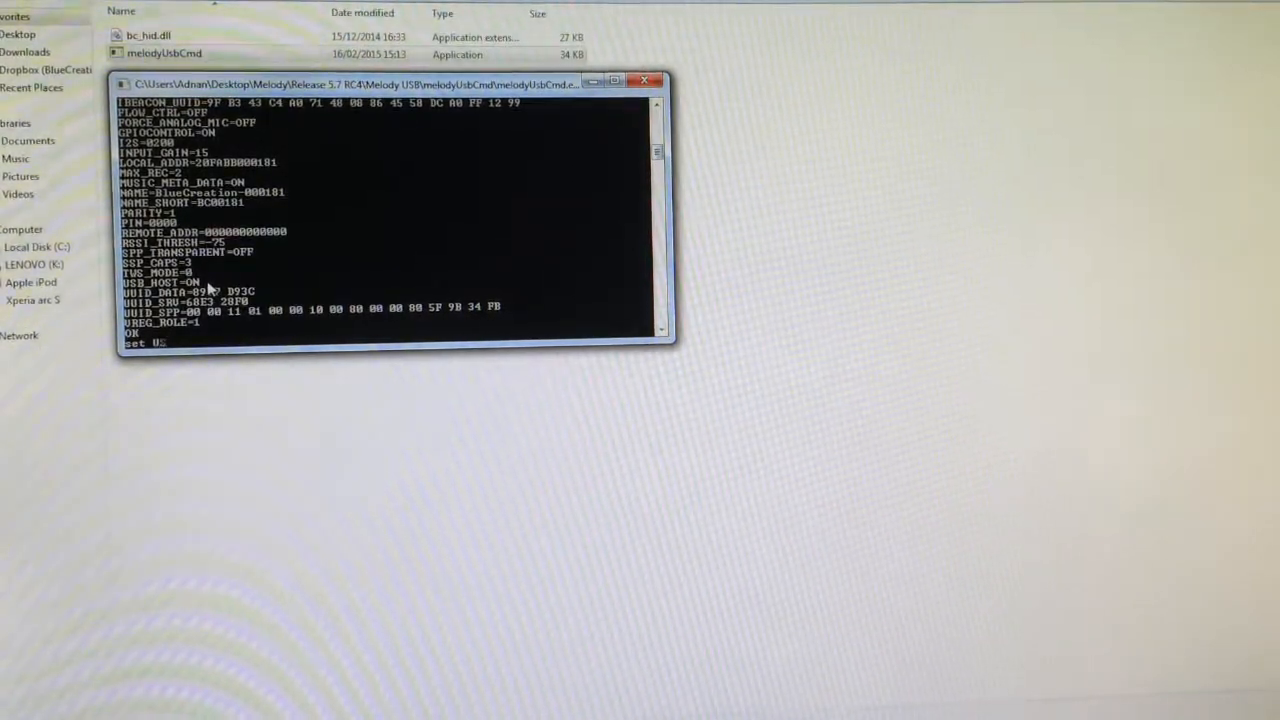
{"action": "type", "text": "SB_H"}
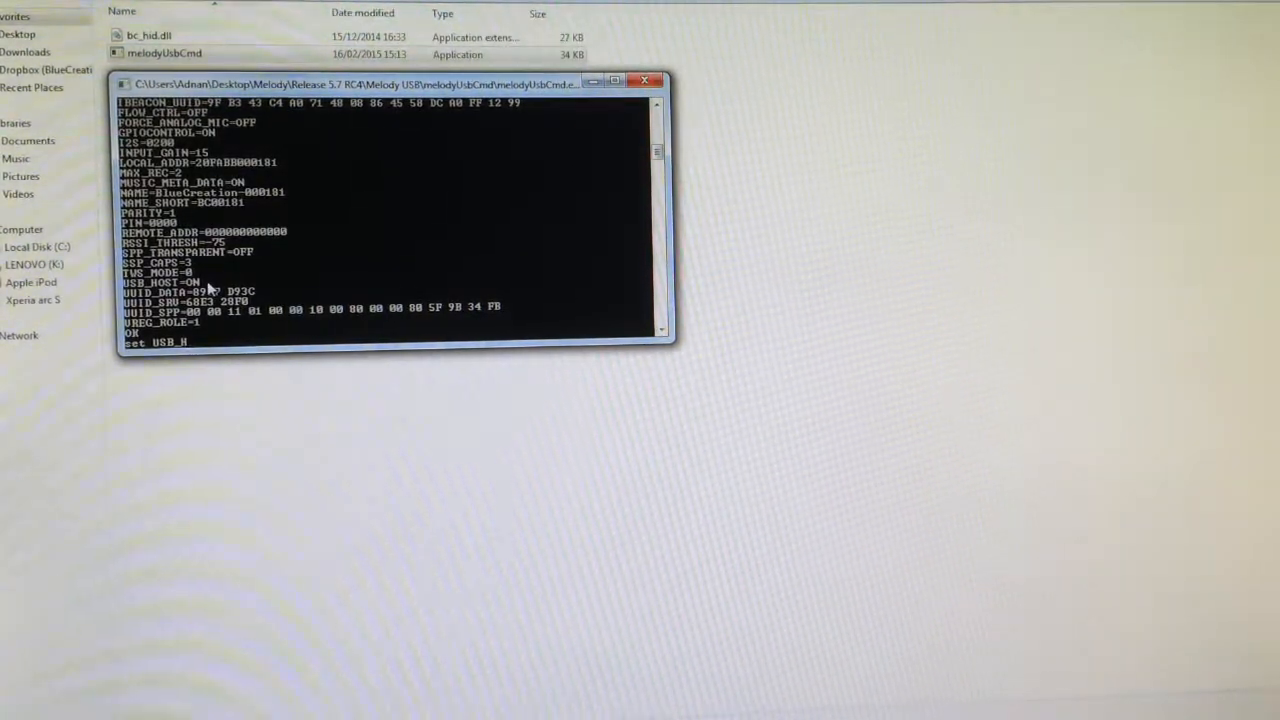